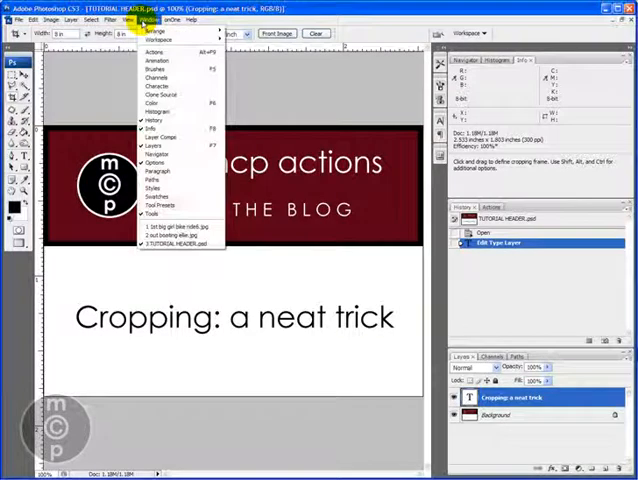
Bring the girl-with-camera JPEG to the front from the Window menu's open documents.
{"action": "left_click", "coordinate": [170, 224]}
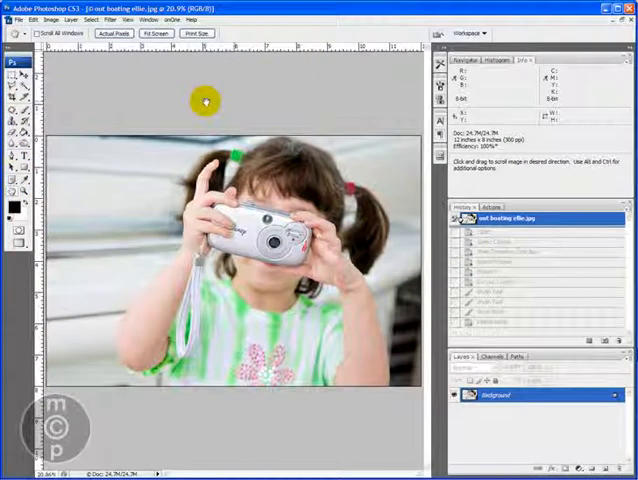
{"action": "mouse_move", "coordinate": [196, 92]}
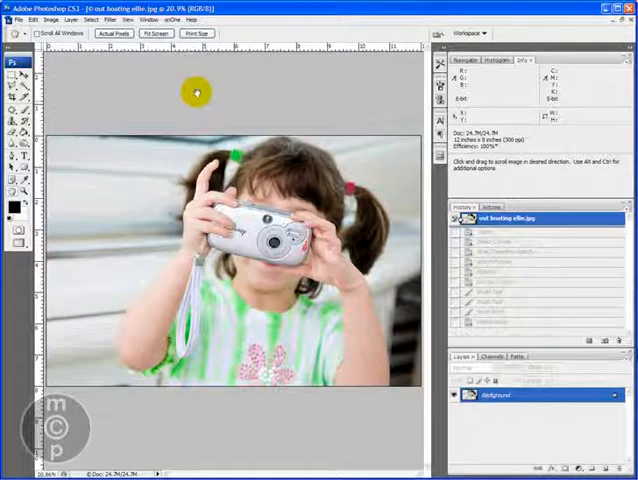
Switch to the Crop tool and mark an 8x8 inch, 300 ppi square crop over the girl.
{"action": "left_click", "coordinate": [10, 84]}
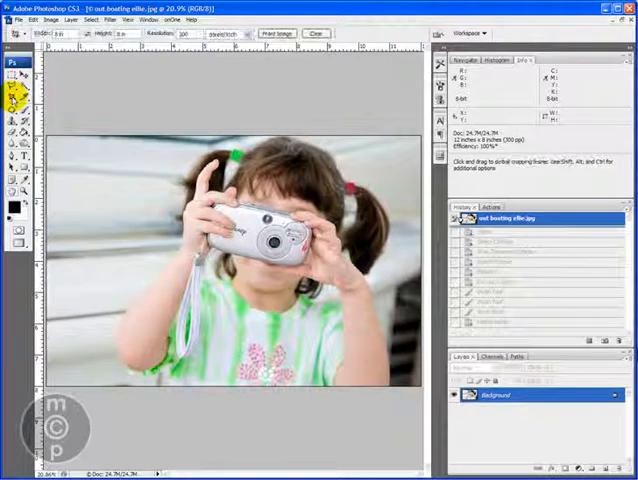
{"action": "left_click", "coordinate": [10, 48]}
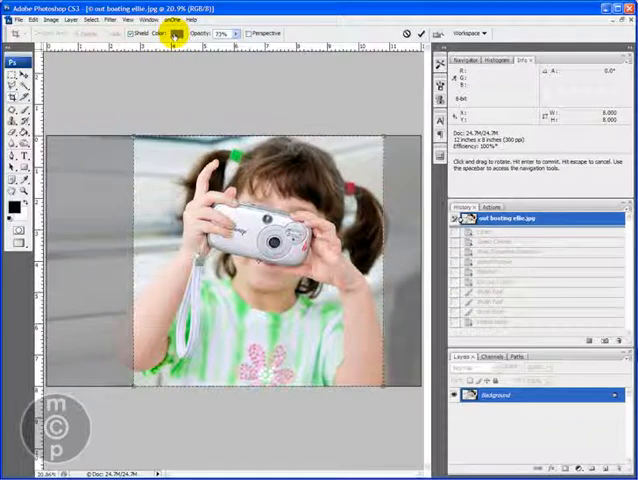
Set the crop Shield Color to black via the Color Picker and confirm.
{"action": "left_click", "coordinate": [172, 36]}
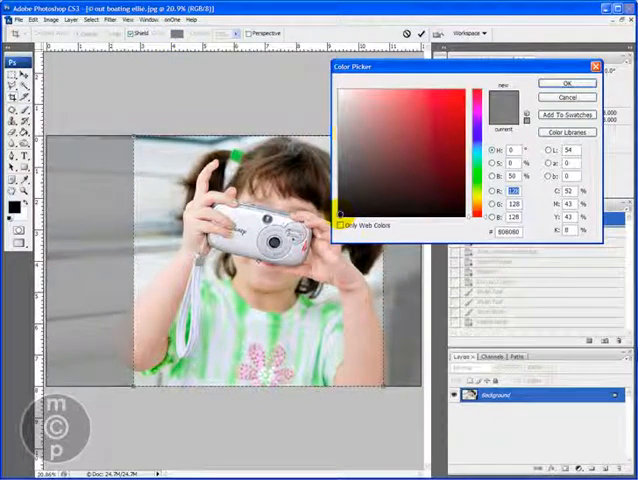
{"action": "left_click", "coordinate": [338, 222]}
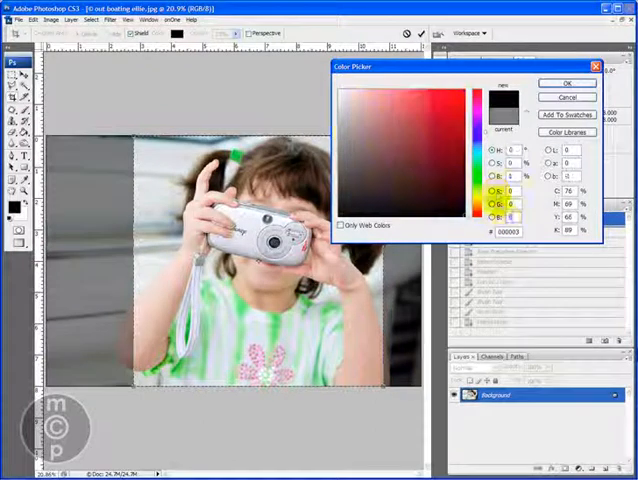
{"action": "left_click", "coordinate": [568, 84]}
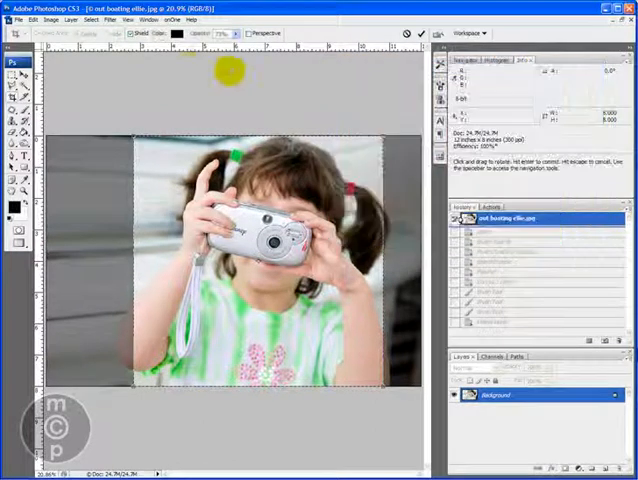